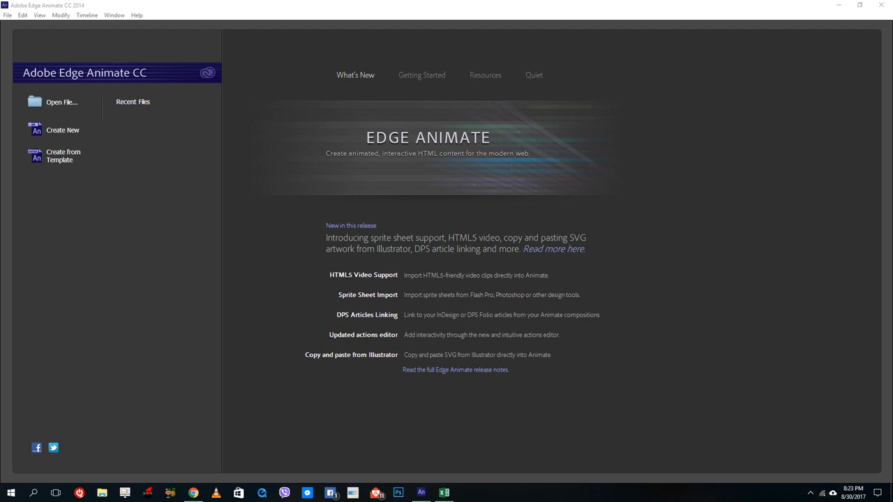
mouse_move(859, 222)
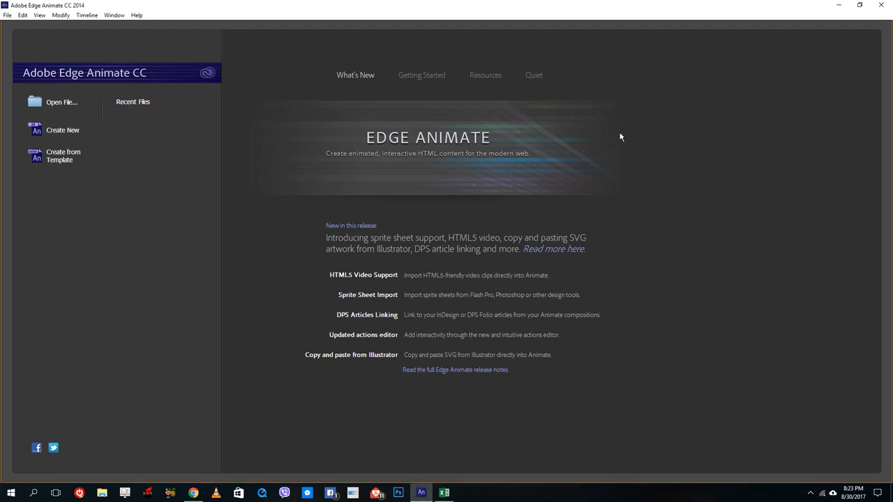
mouse_move(122, 52)
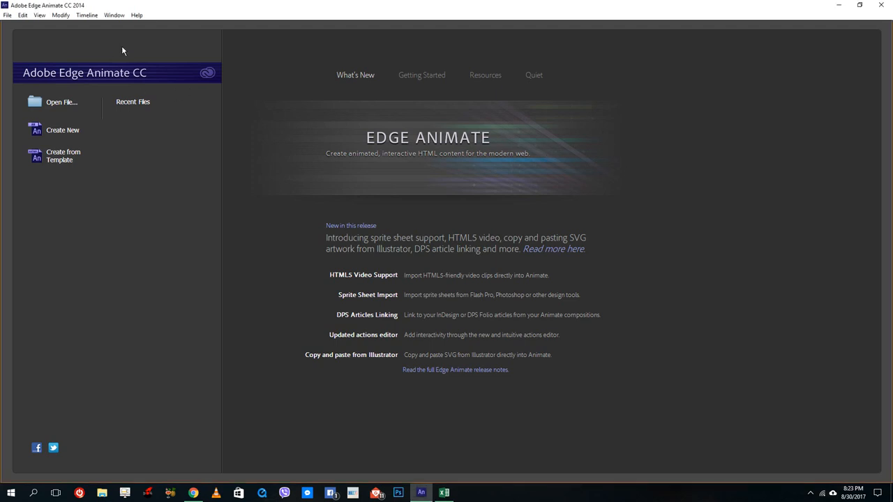
mouse_move(524, 94)
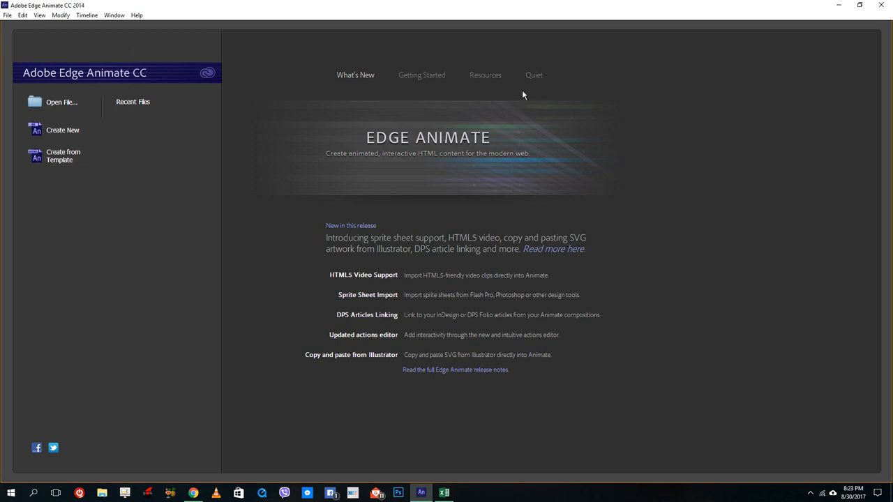
mouse_move(233, 89)
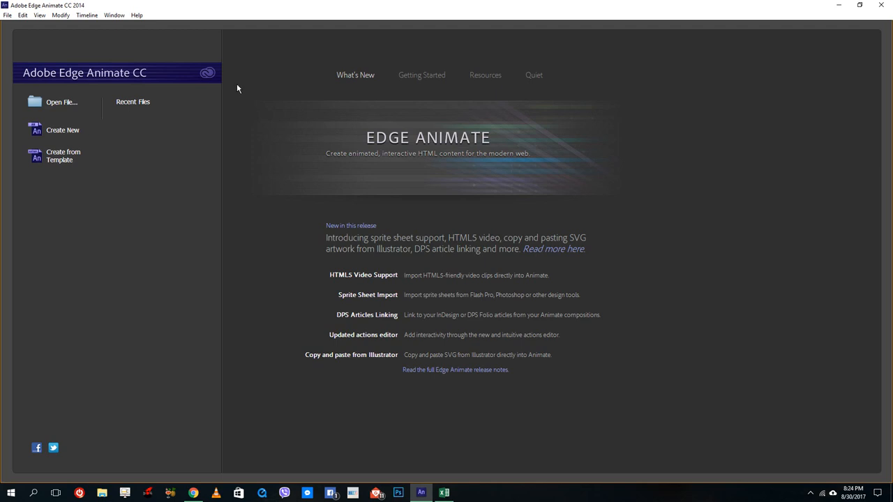
mouse_move(469, 173)
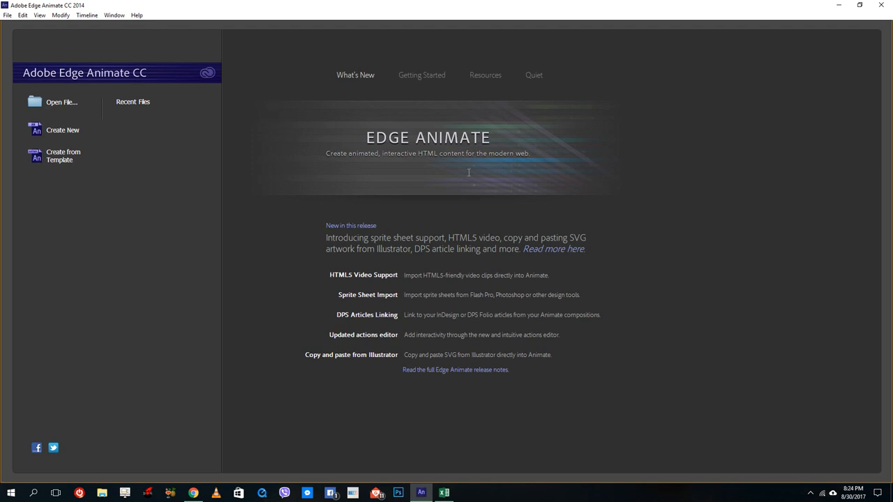
mouse_move(381, 225)
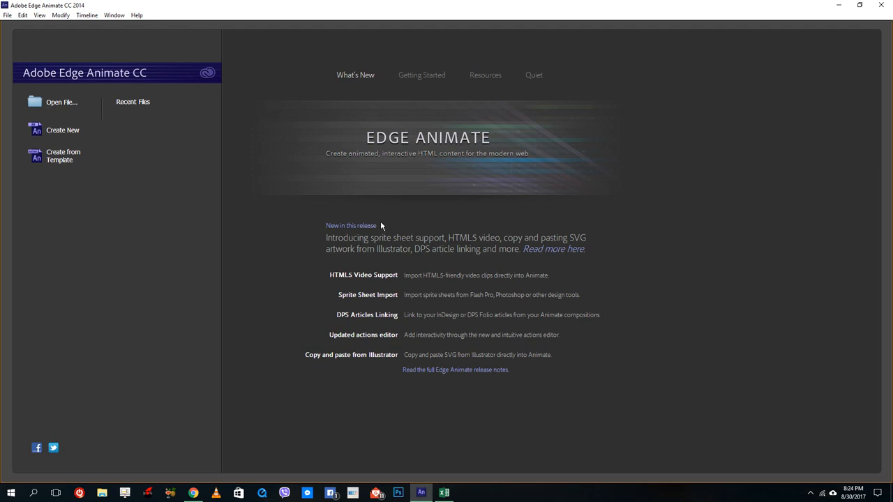
mouse_move(445, 236)
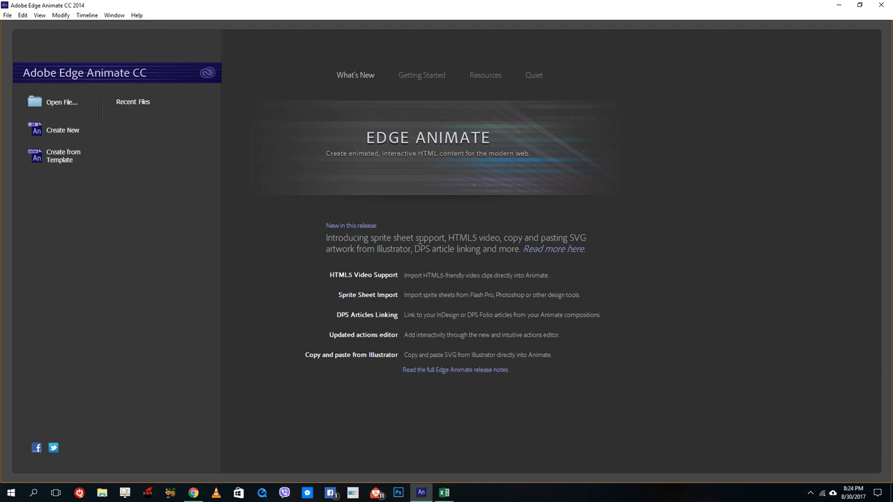
mouse_move(420, 248)
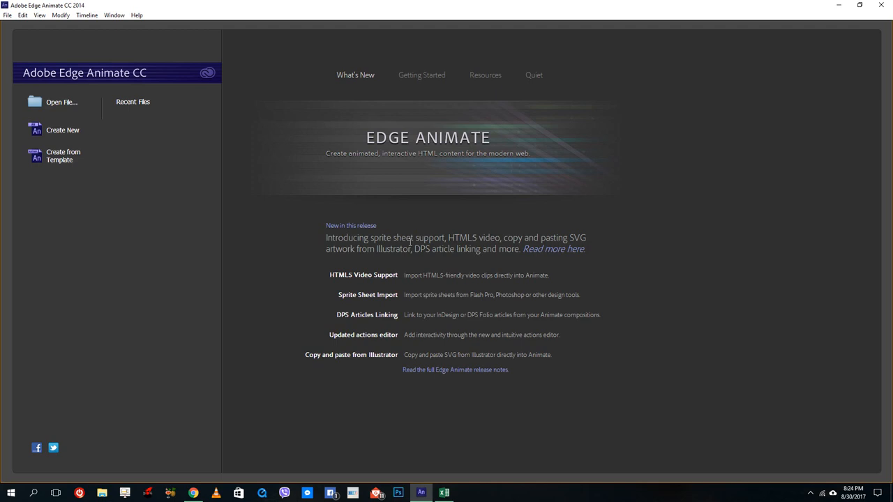
mouse_move(409, 206)
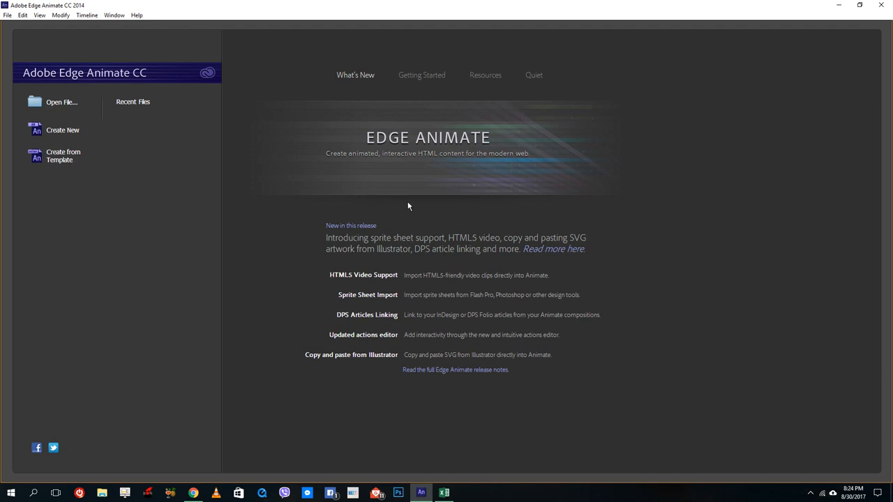
mouse_move(426, 216)
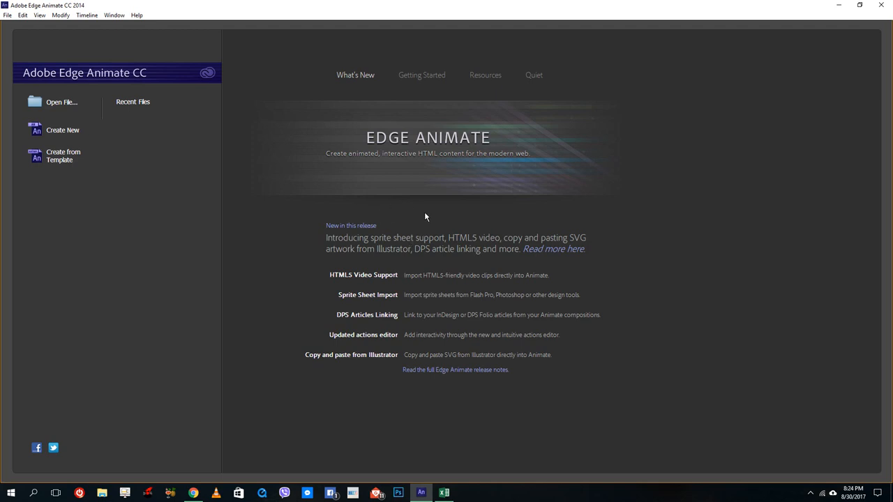
mouse_move(429, 220)
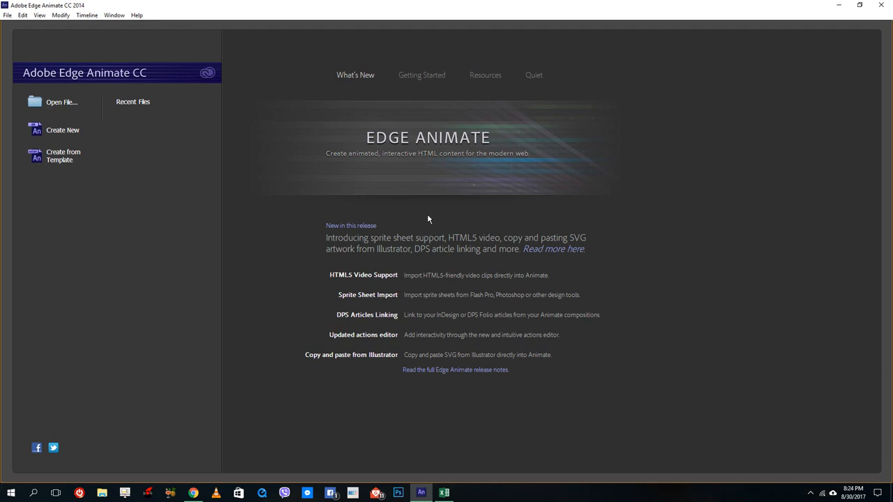
mouse_move(263, 74)
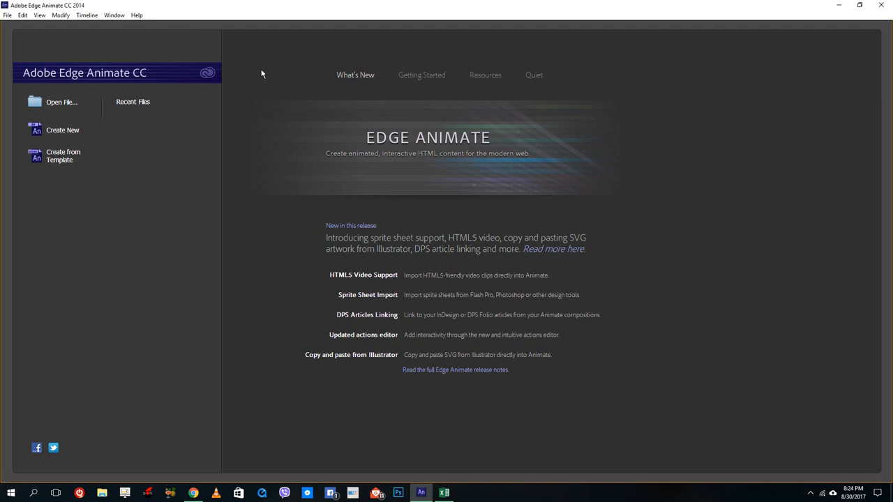
mouse_move(113, 27)
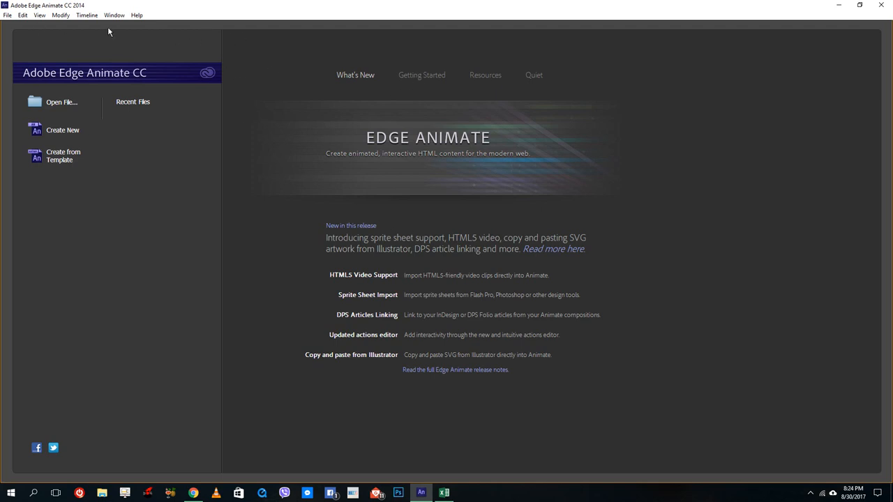
mouse_move(470, 108)
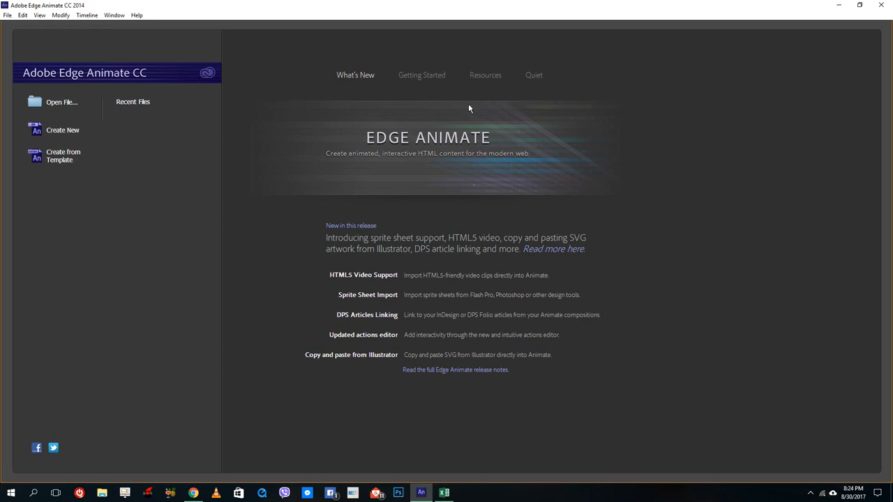
mouse_move(446, 108)
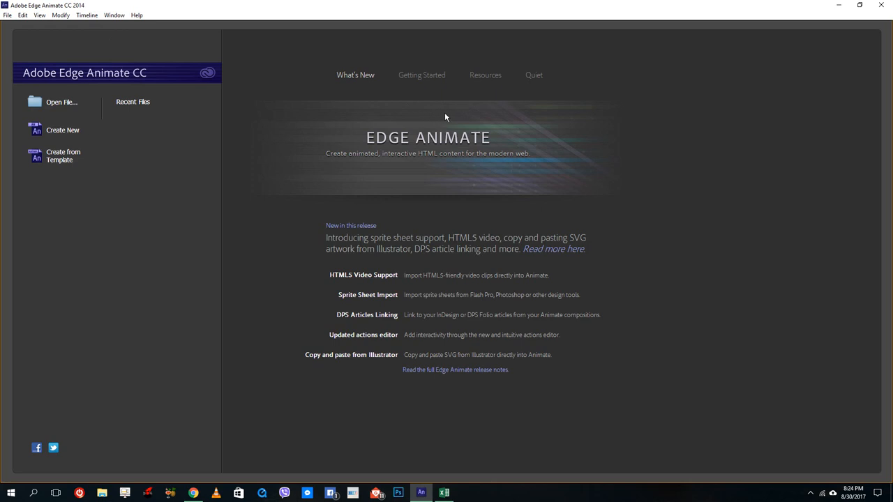
mouse_move(435, 78)
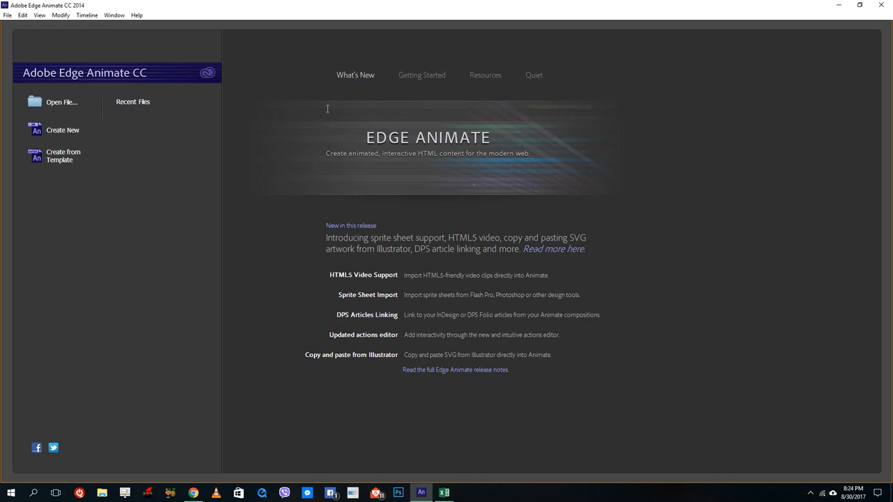
- Browse the welcome screen's lesson views, then create a new blank Untitled-1.html composition
left_click(421, 74)
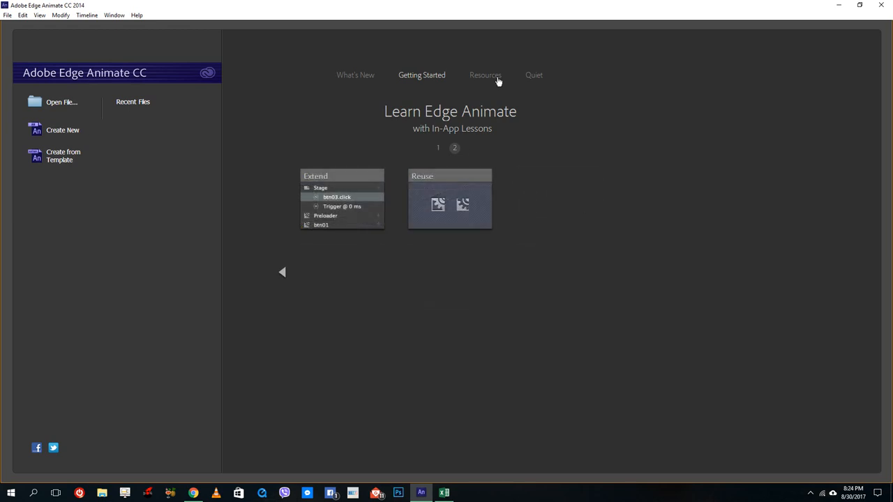
left_click(485, 75)
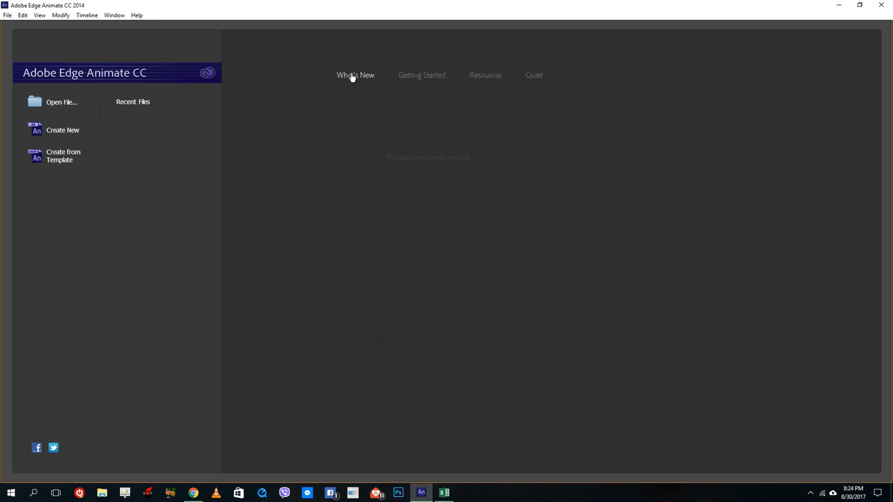
left_click(355, 75)
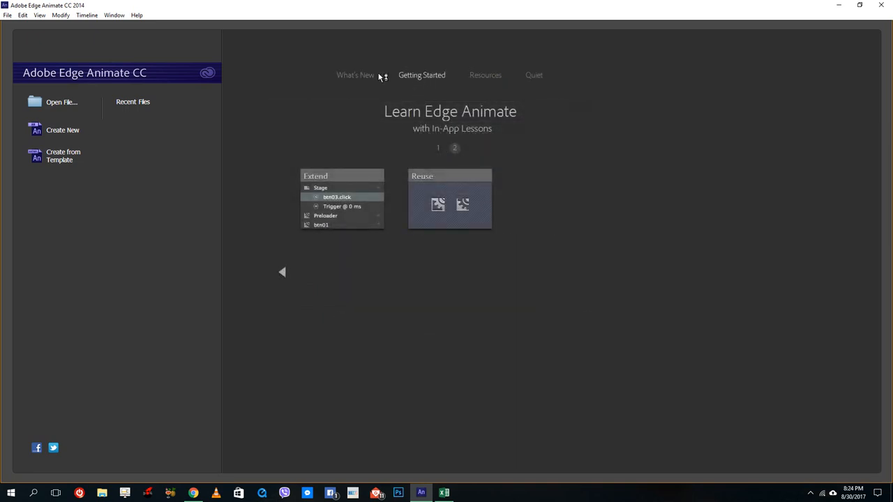
left_click(356, 74)
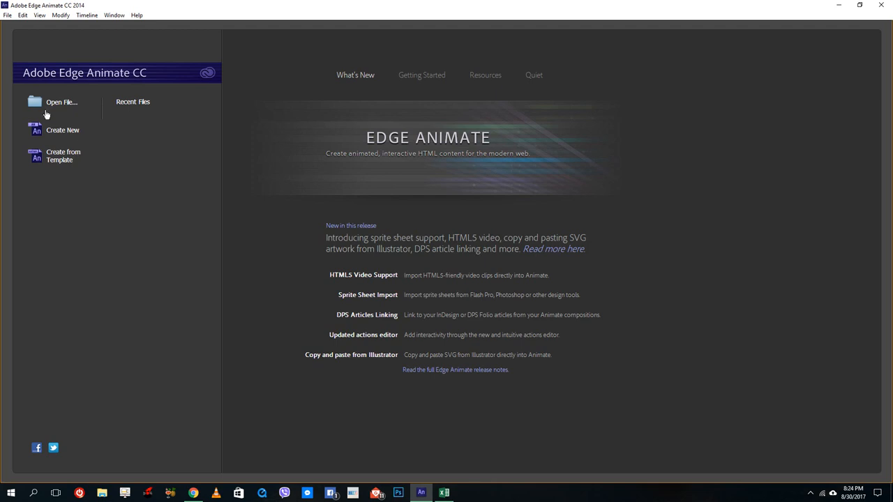
mouse_move(274, 210)
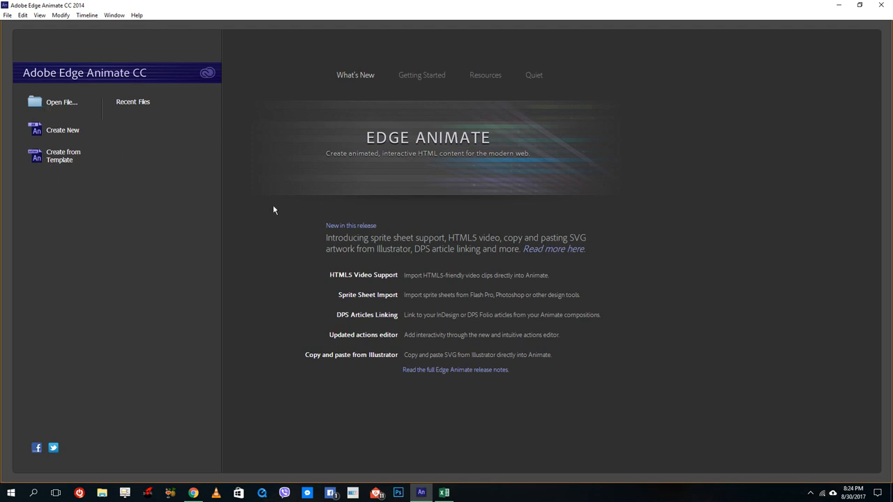
mouse_move(88, 176)
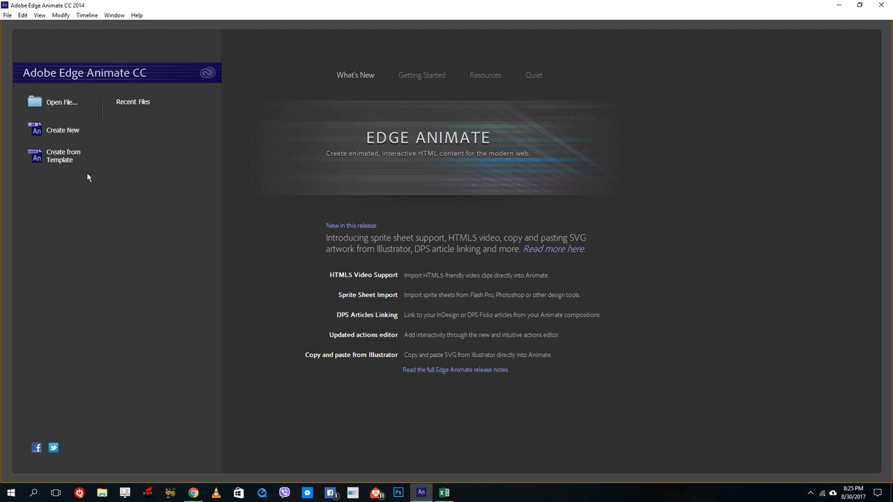
mouse_move(62, 156)
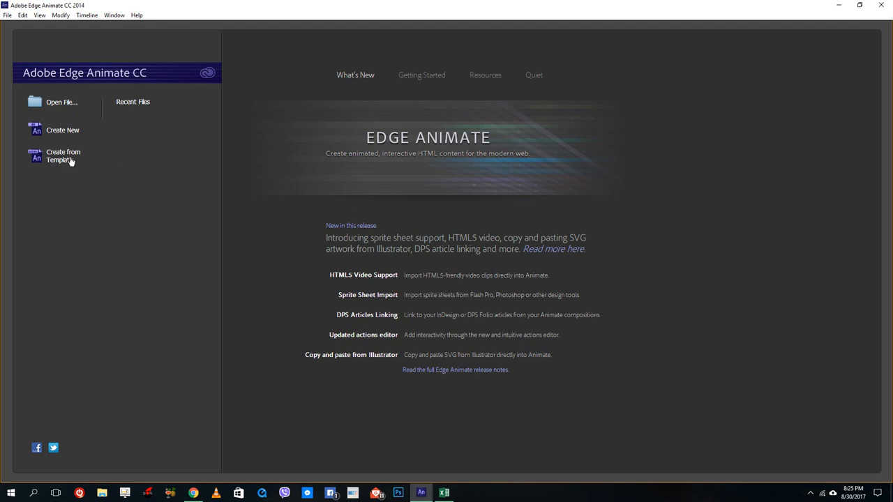
mouse_move(60, 133)
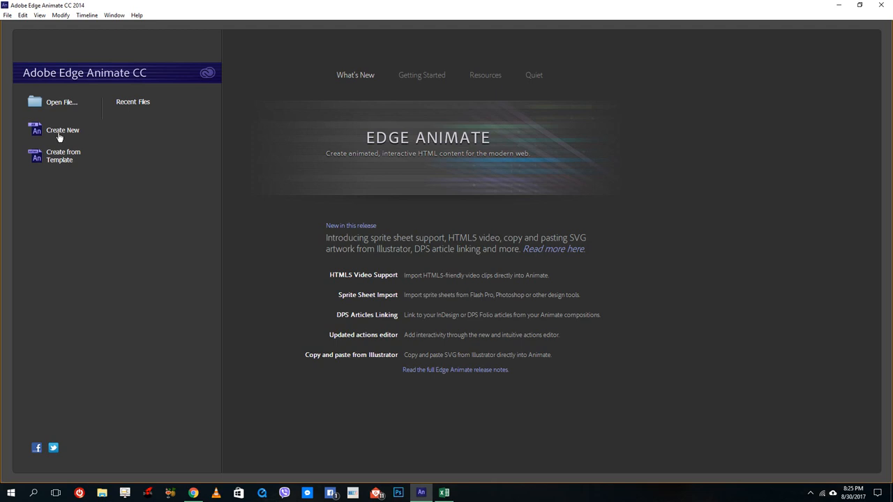
left_click(62, 129)
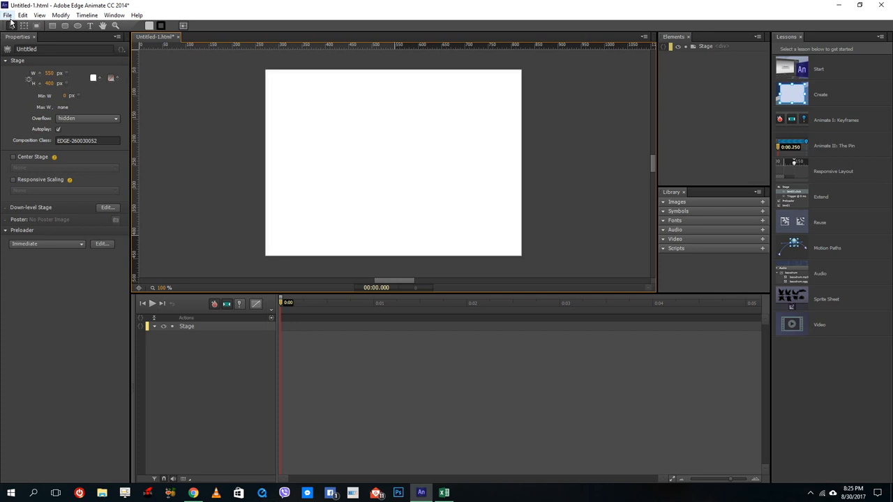
- Save the new composition to the Desktop as FirstProject1.html
left_click(9, 14)
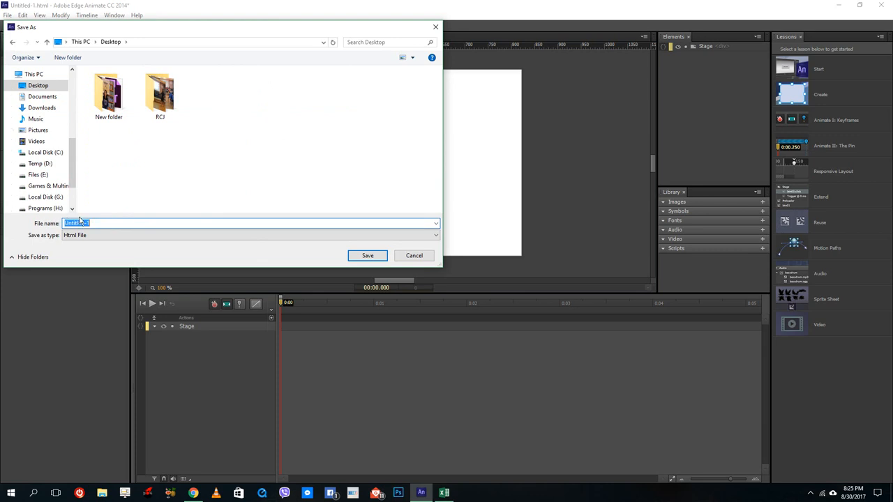
type("FirstProject1")
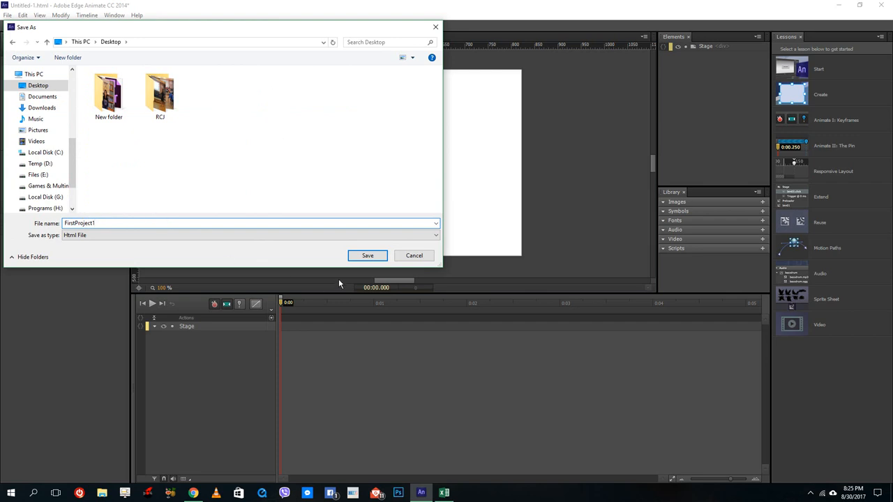
left_click(368, 255)
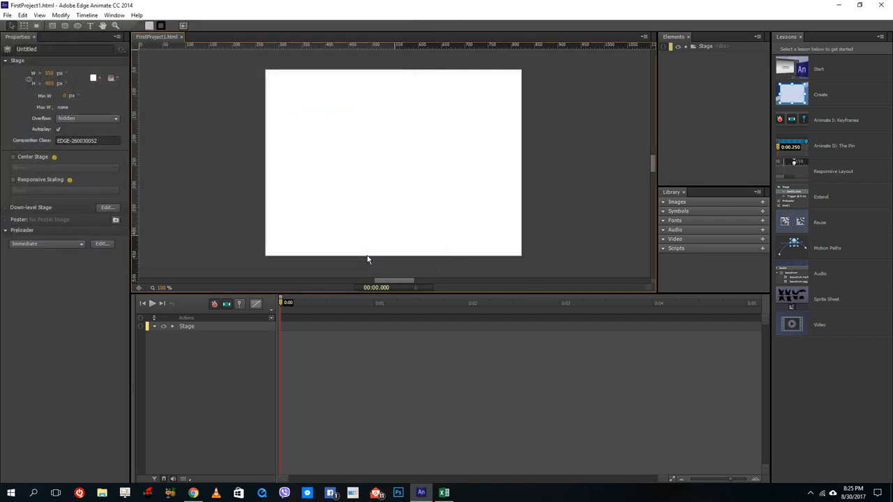
mouse_move(452, 63)
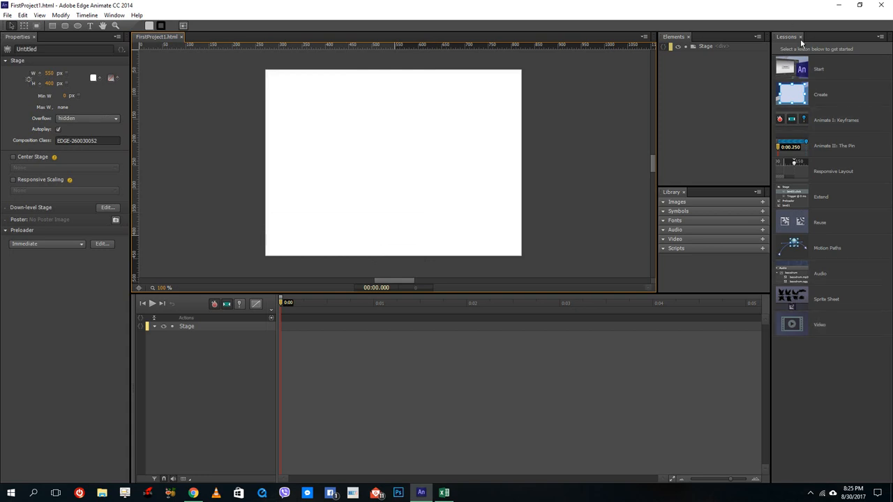
- Close the Lessons panel so FirstProject1's empty stage fills the workspace
left_click(802, 35)
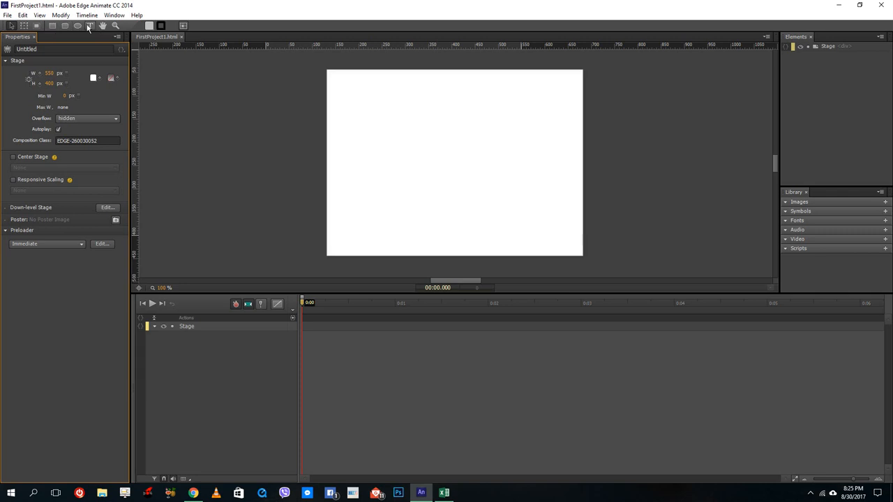
mouse_move(450, 196)
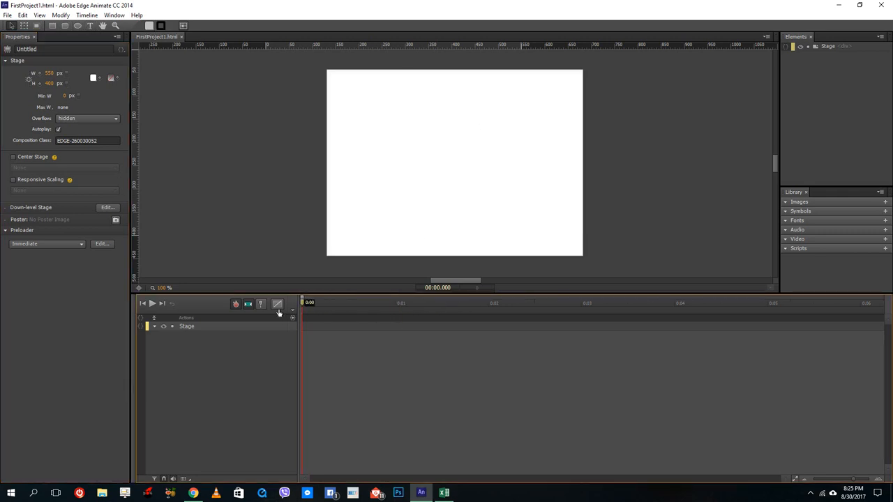
mouse_move(342, 312)
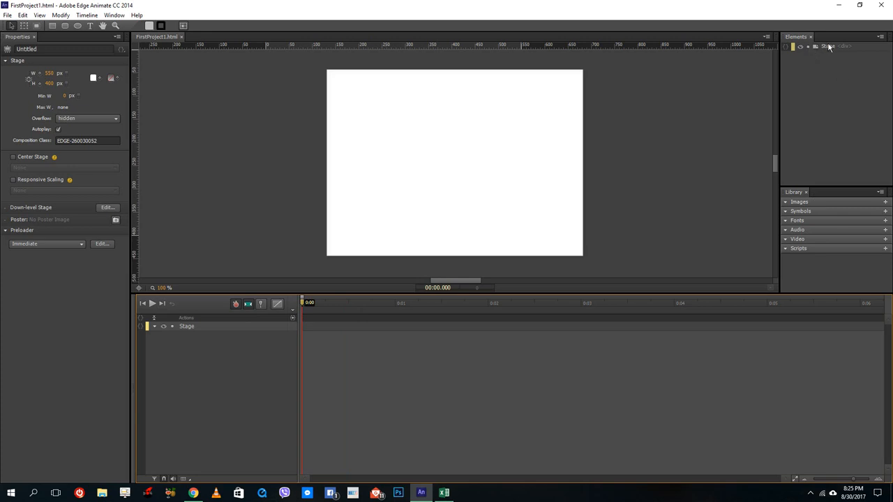
mouse_move(828, 48)
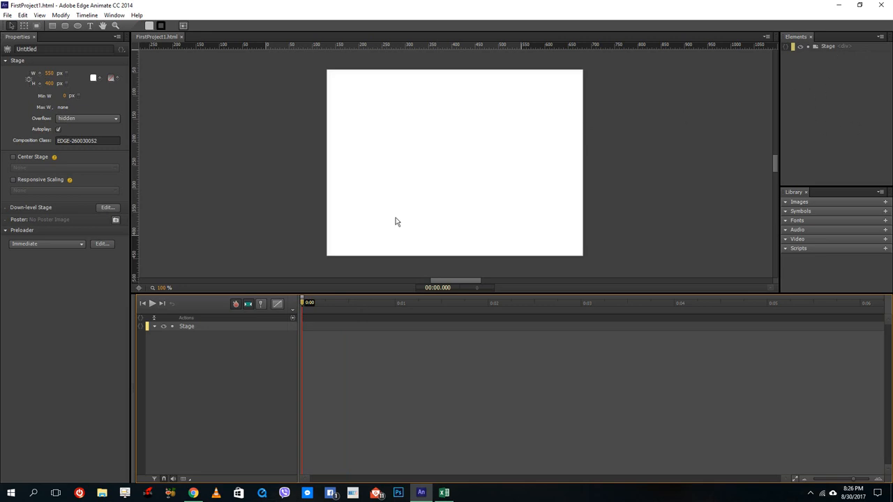
mouse_move(435, 183)
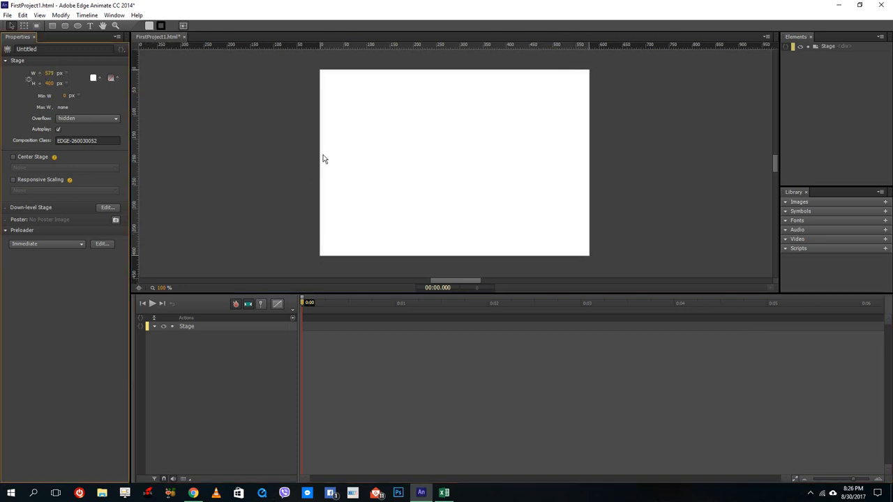
- Change Composition Class to animation1 and uncheck Autoplay in the Properties panel
left_click(84, 141)
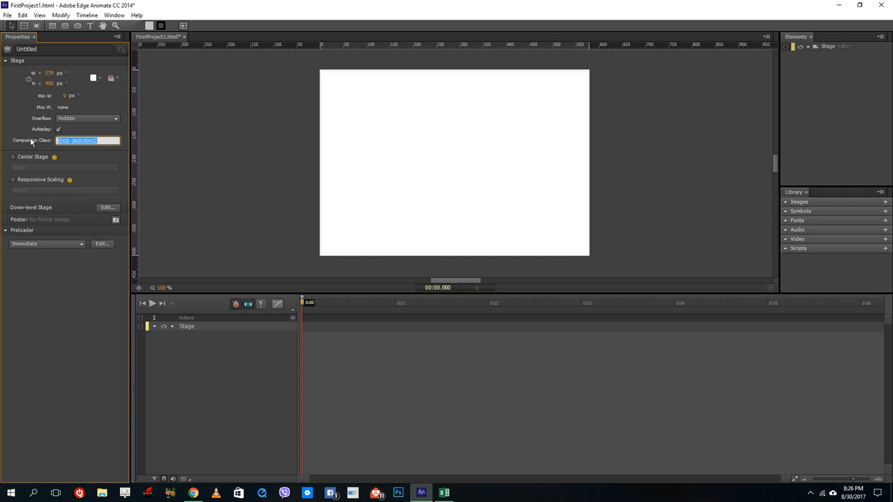
type("animation1")
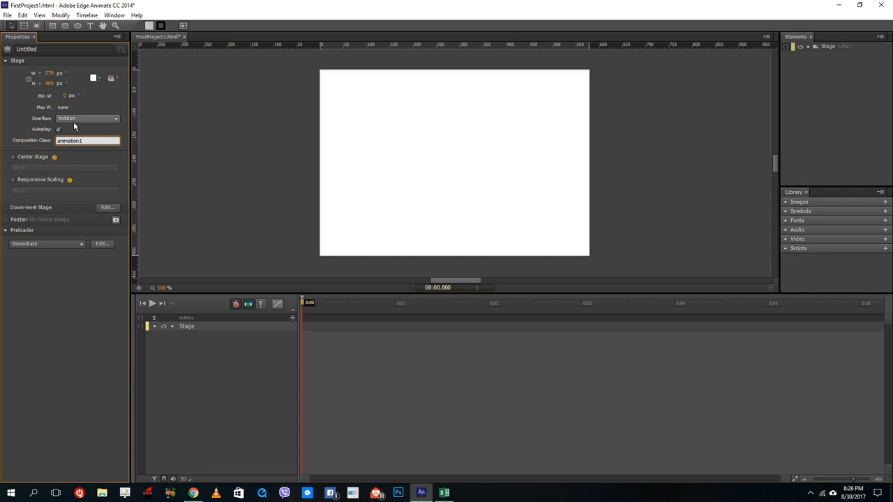
left_click(62, 130)
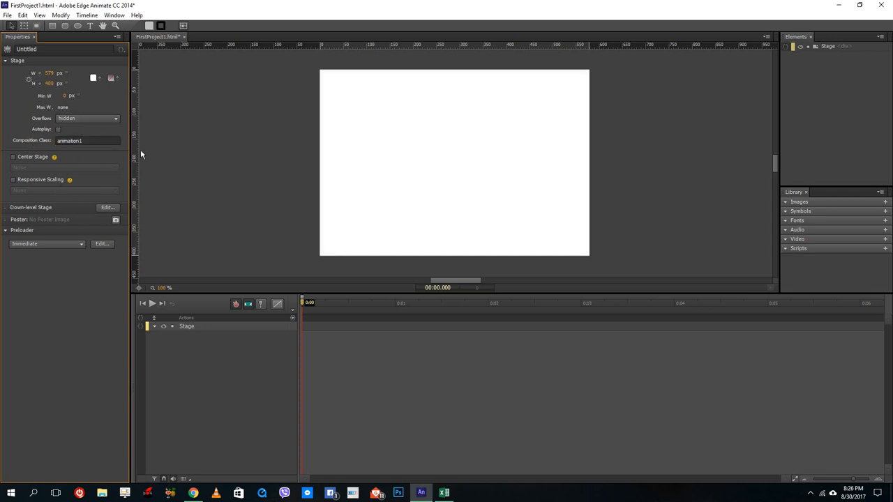
mouse_move(265, 159)
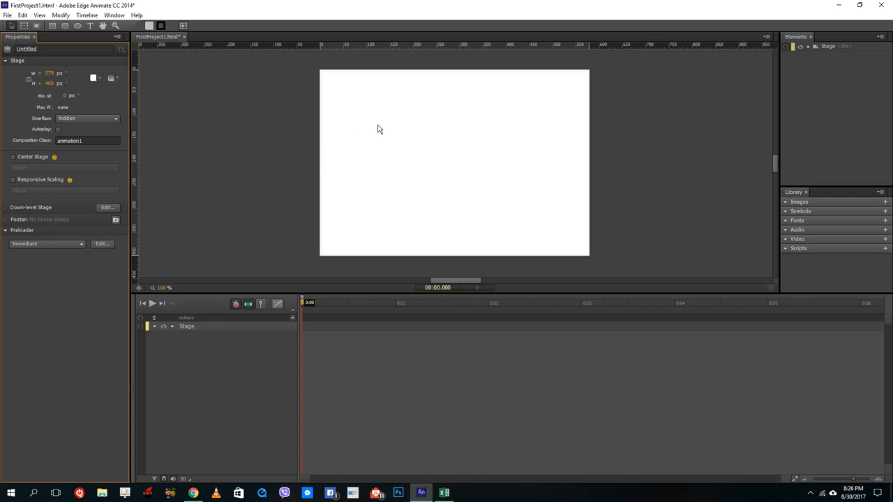
mouse_move(396, 187)
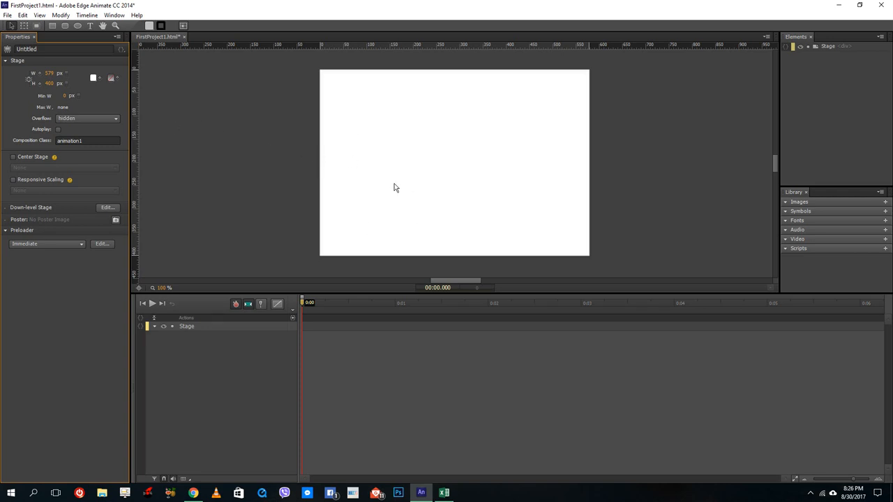
mouse_move(333, 118)
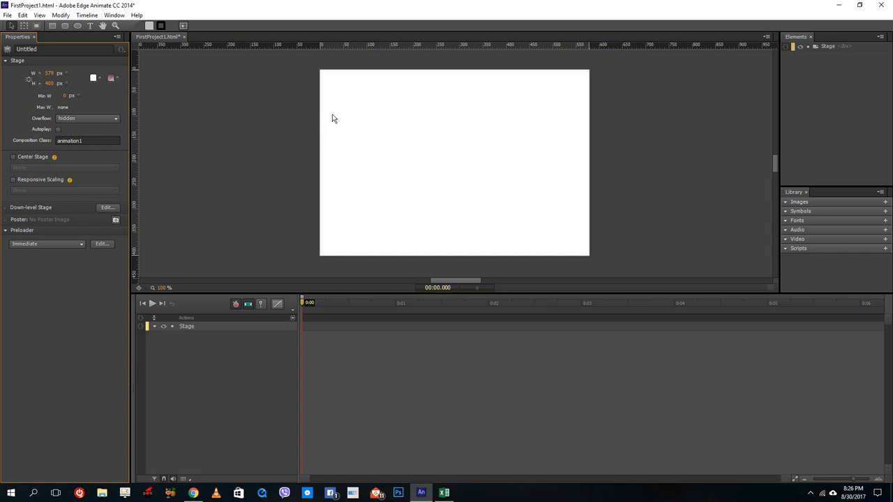
mouse_move(359, 99)
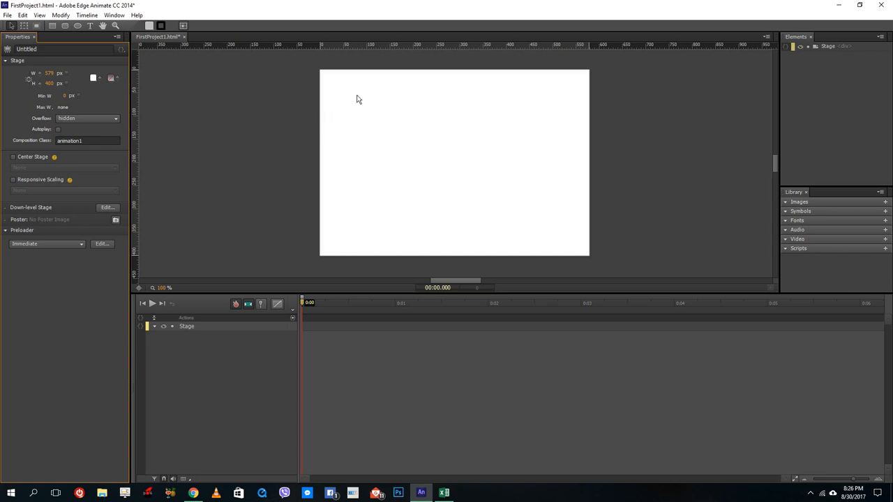
mouse_move(454, 144)
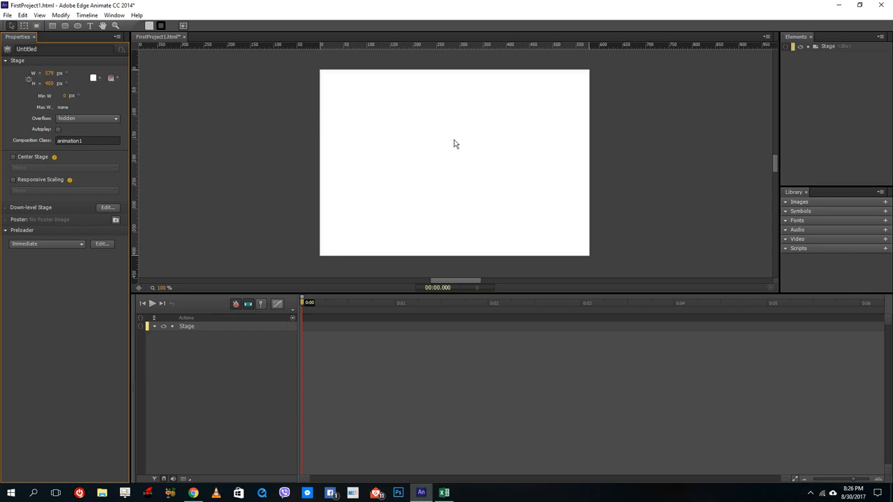
mouse_move(402, 136)
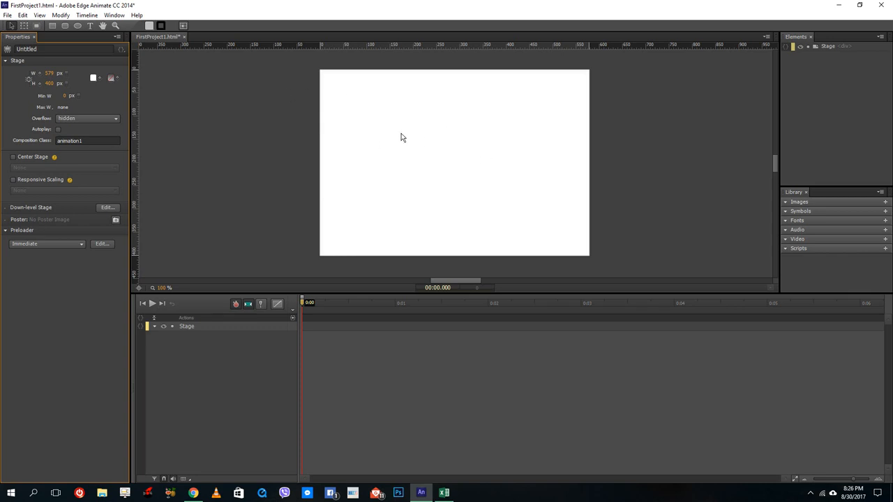
mouse_move(307, 127)
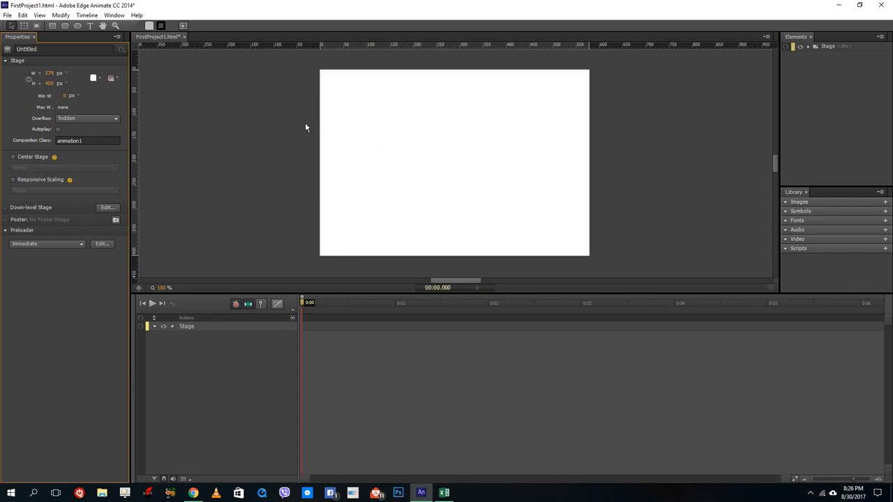
mouse_move(506, 187)
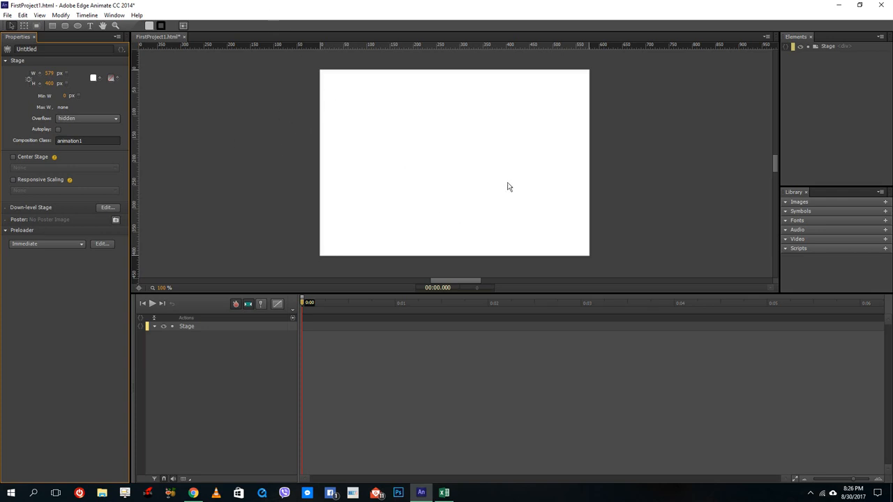
mouse_move(408, 147)
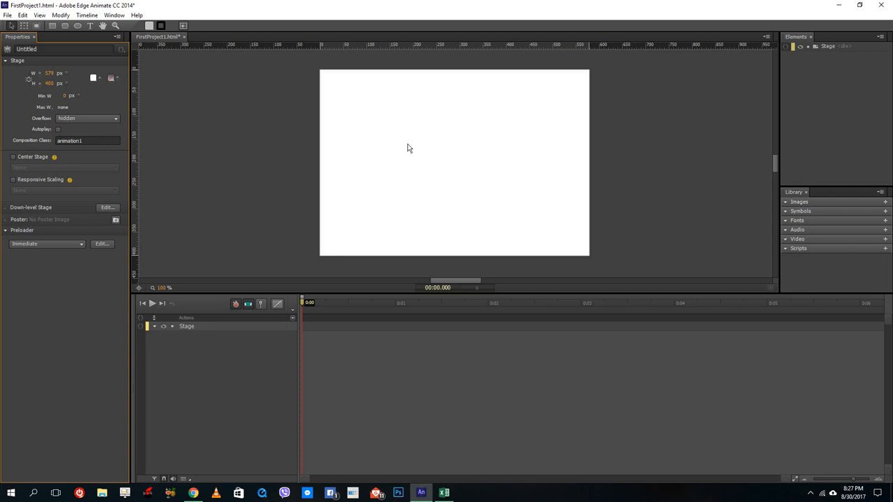
mouse_move(402, 129)
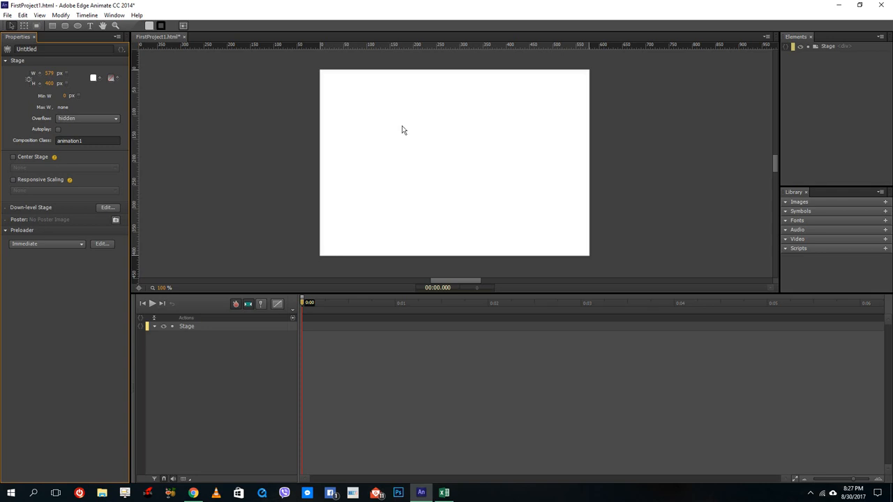